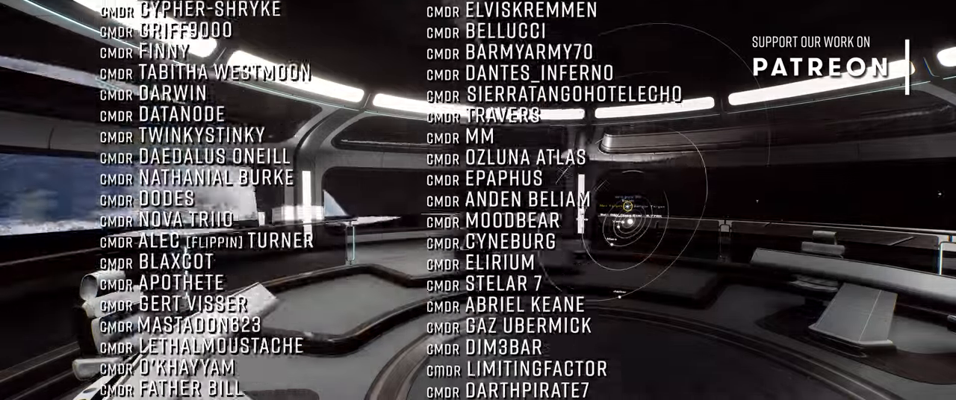
scroll("down", 3)
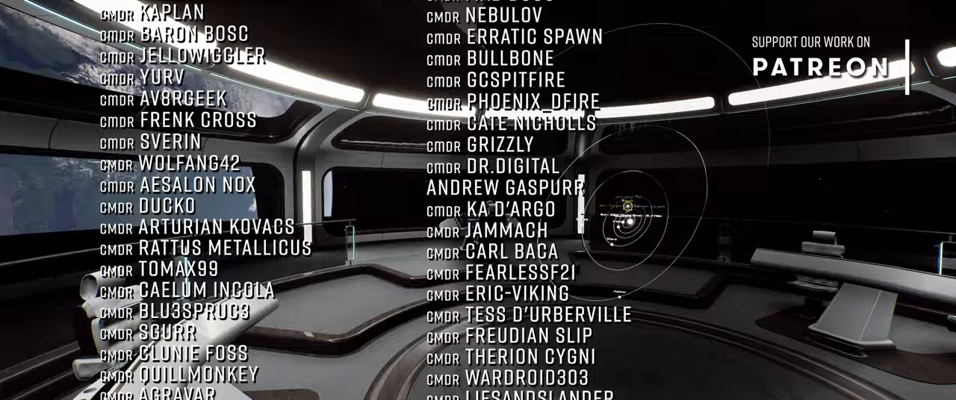